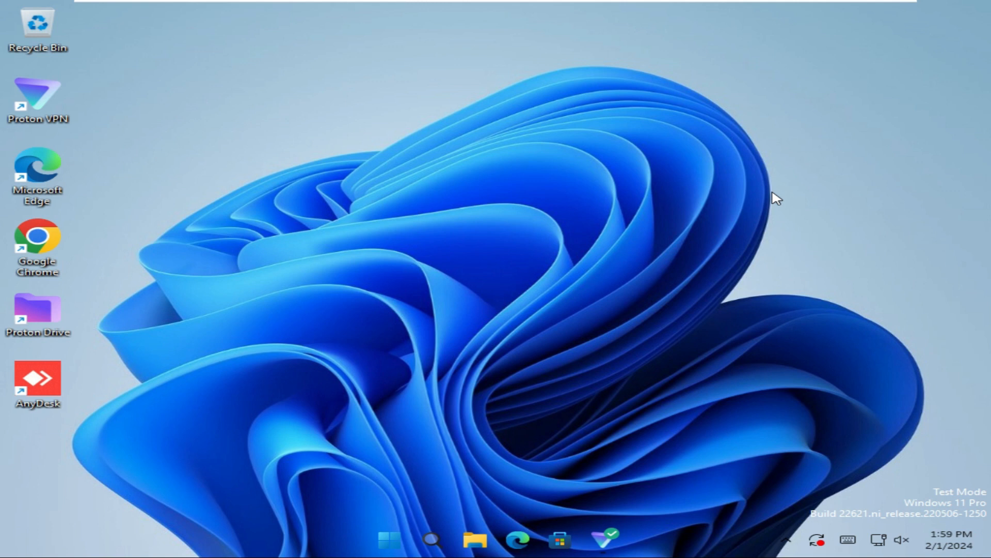
{"action": "mouse_move", "coordinate": [392, 477]}
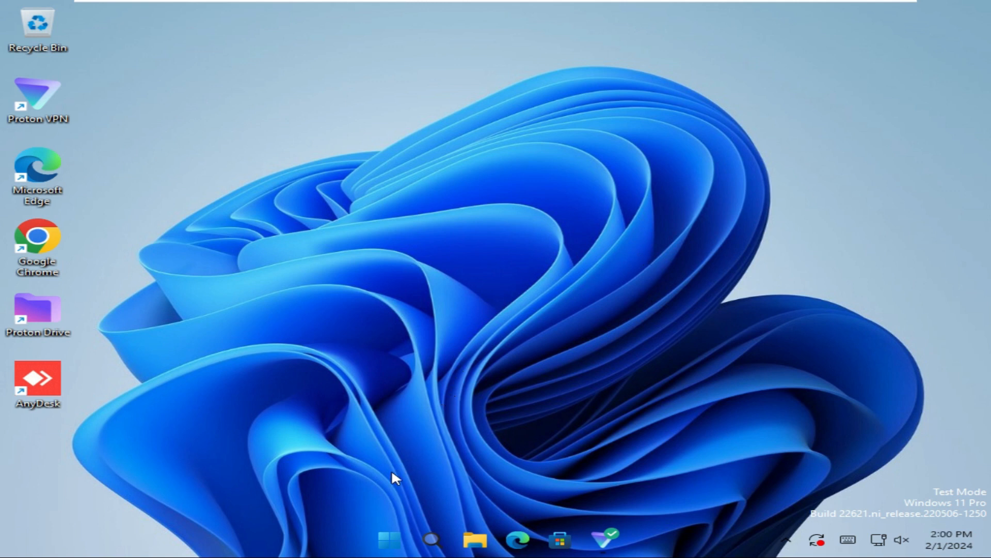
- Launch Settings from the pinned apps in the Start menu
{"action": "left_click", "coordinate": [389, 541]}
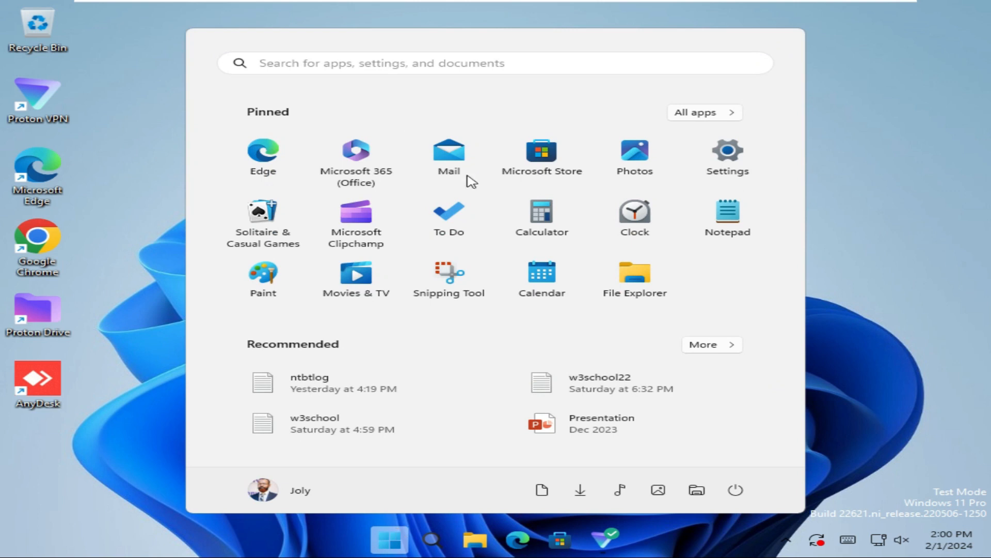
{"action": "mouse_move", "coordinate": [727, 157]}
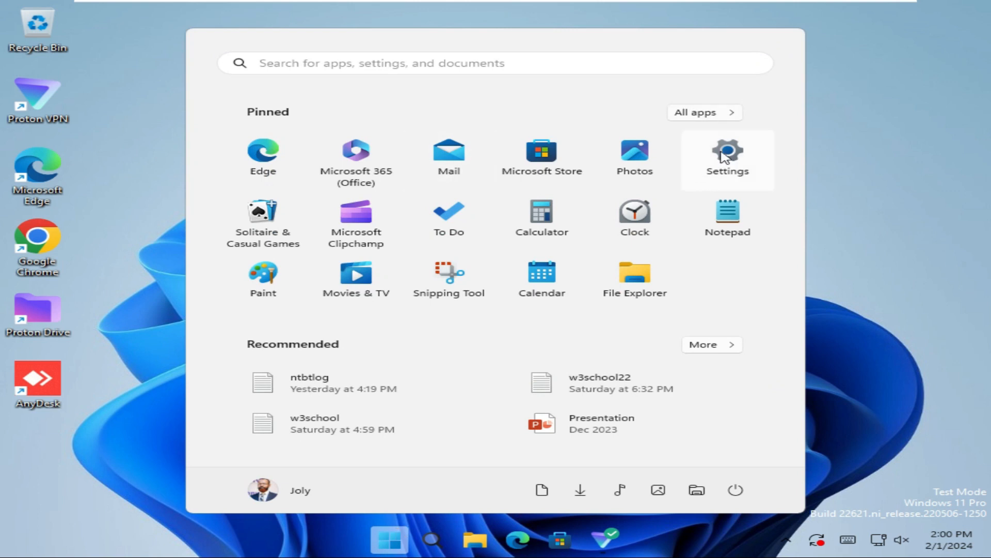
{"action": "left_click", "coordinate": [727, 156]}
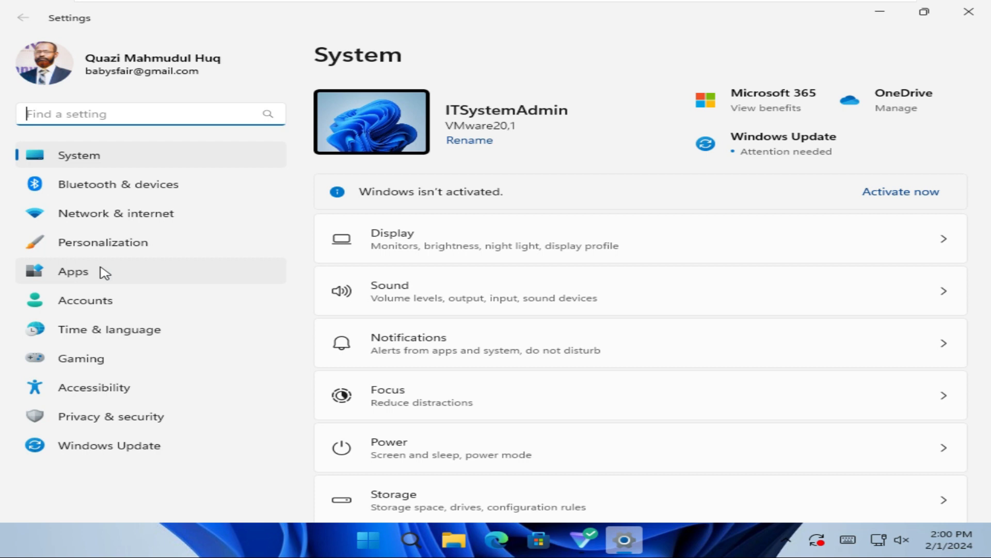
- Switch to the Apps page in the Settings sidebar
{"action": "left_click", "coordinate": [73, 271]}
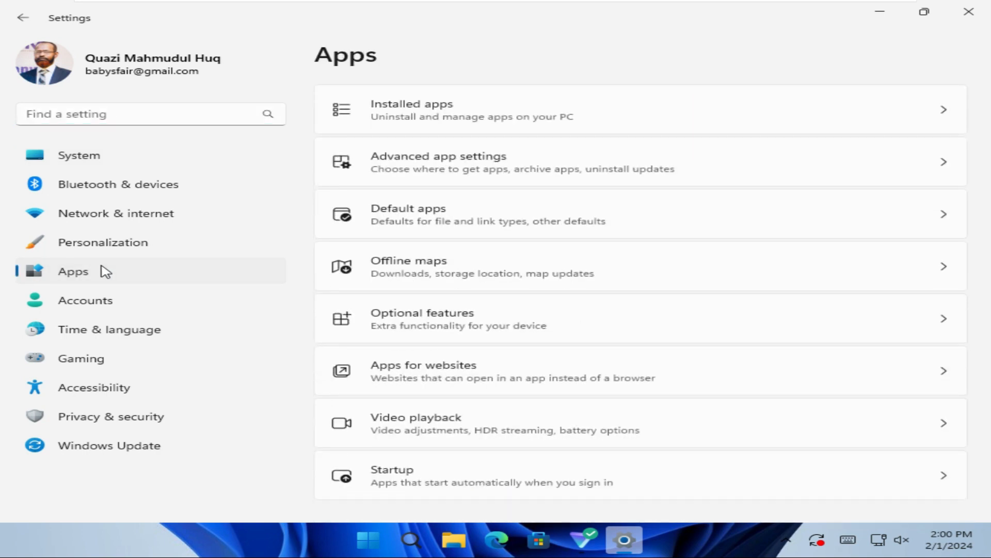
{"action": "mouse_move", "coordinate": [476, 110]}
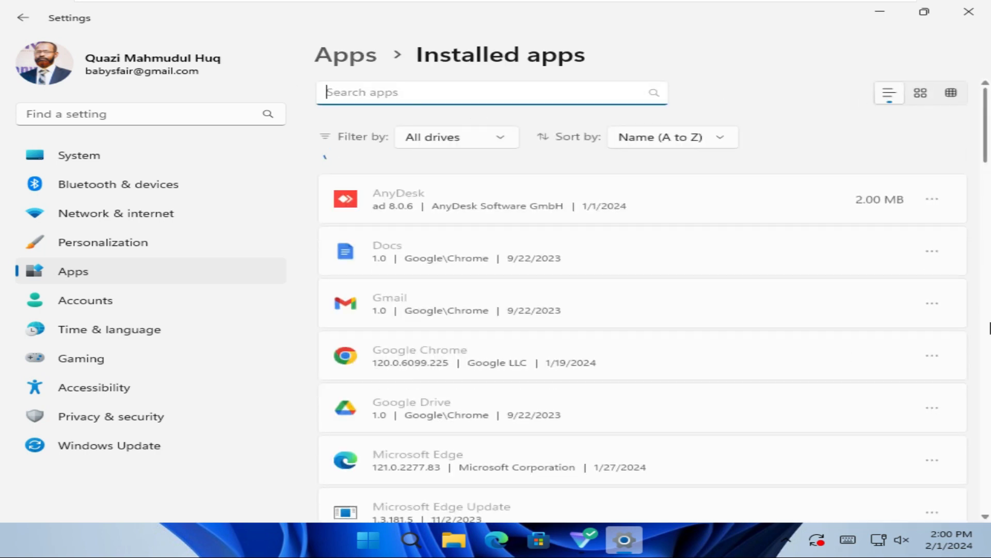
- Scroll to the bottom of the Installed apps list to reveal YouTube
{"action": "scroll", "scroll_direction": "down", "scroll_amount": 3}
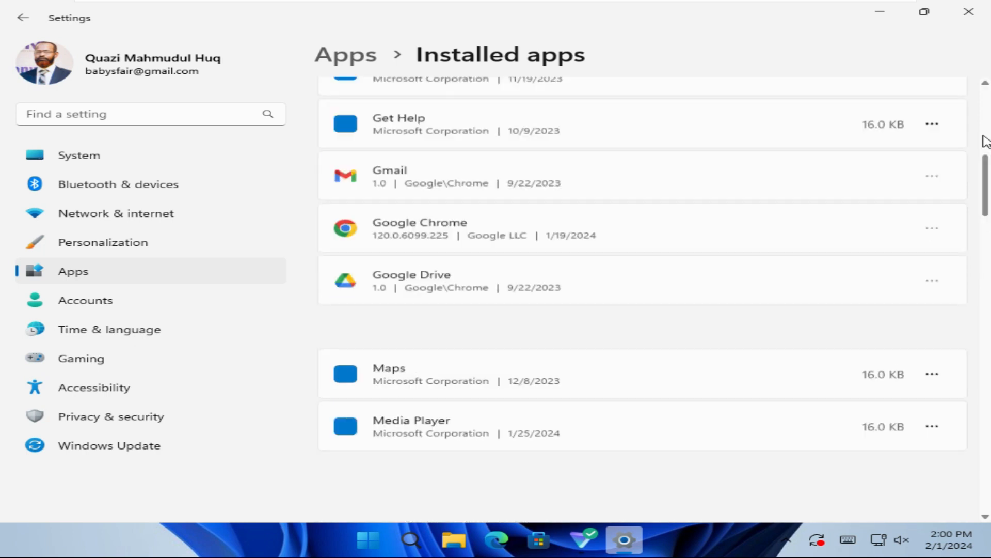
{"action": "scroll", "scroll_direction": "down", "scroll_amount": 3}
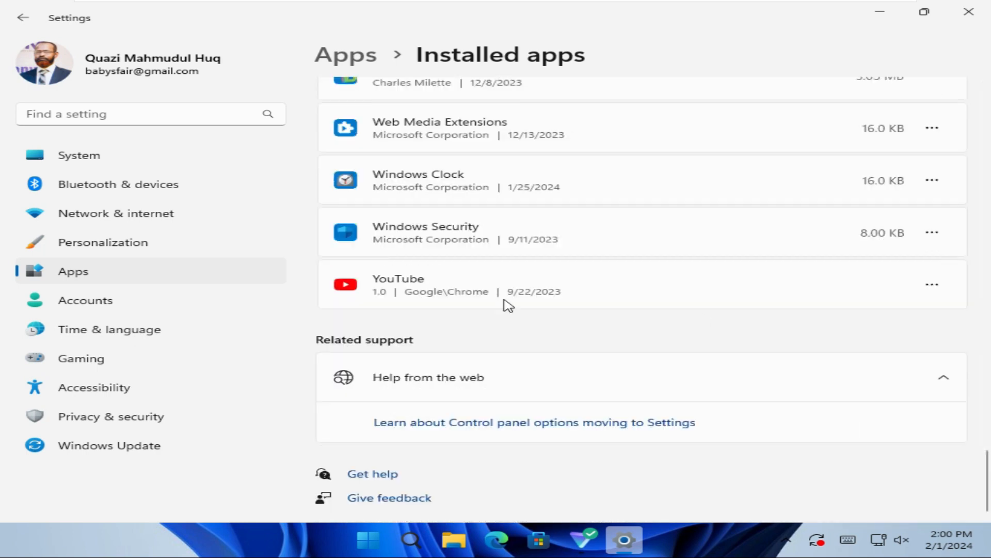
{"action": "mouse_move", "coordinate": [524, 284]}
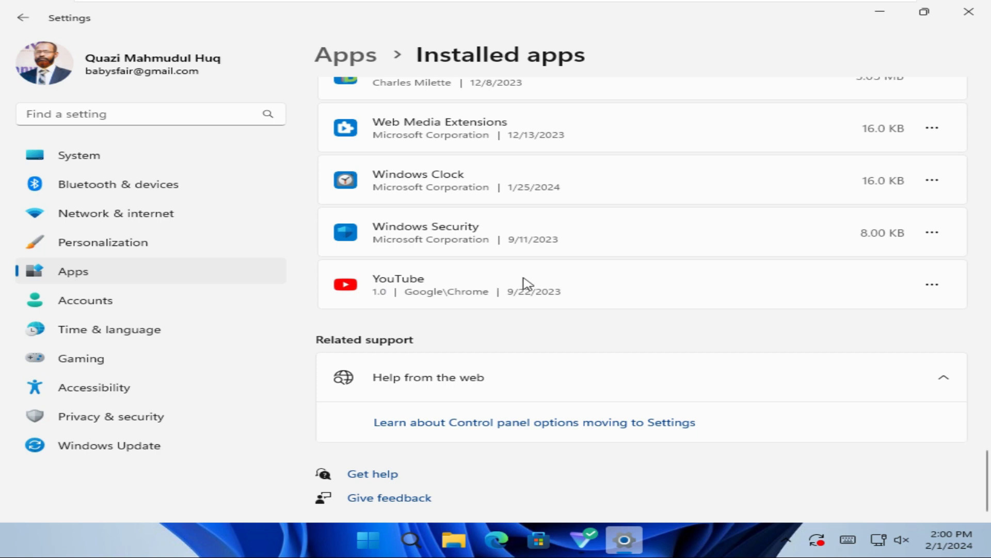
{"action": "mouse_move", "coordinate": [777, 291]}
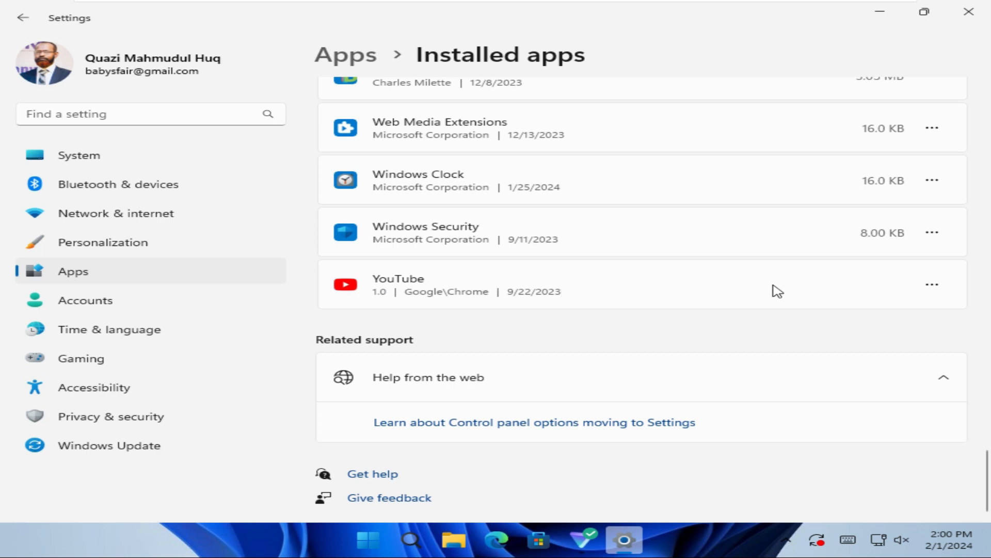
{"action": "mouse_move", "coordinate": [932, 285]}
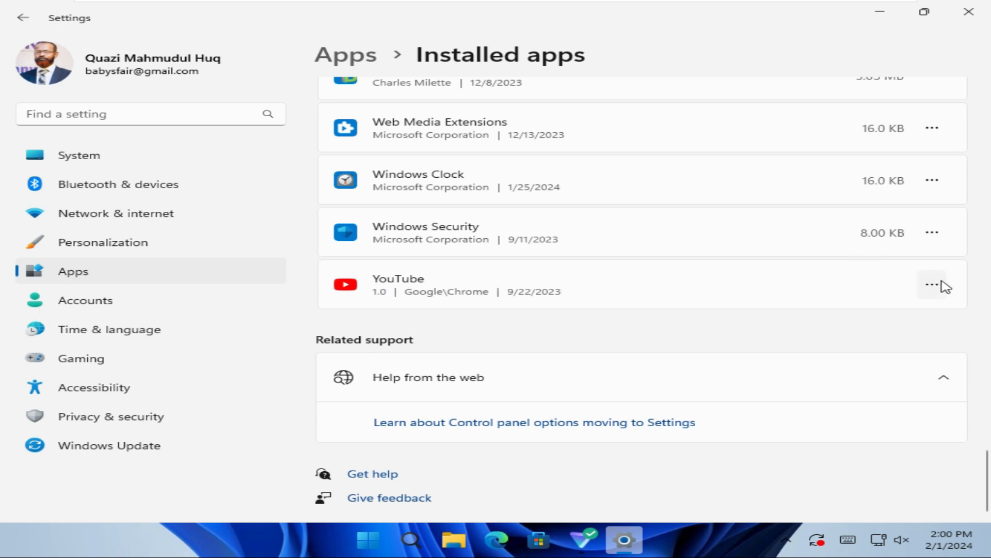
- Choose Uninstall from the YouTube entry's three-dot menu
{"action": "left_click", "coordinate": [932, 285]}
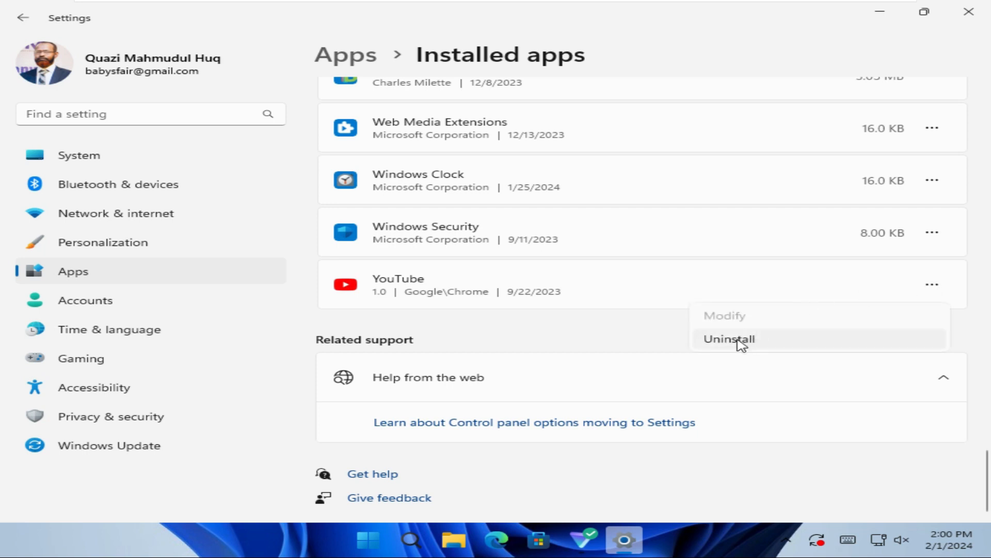
{"action": "left_click", "coordinate": [729, 338]}
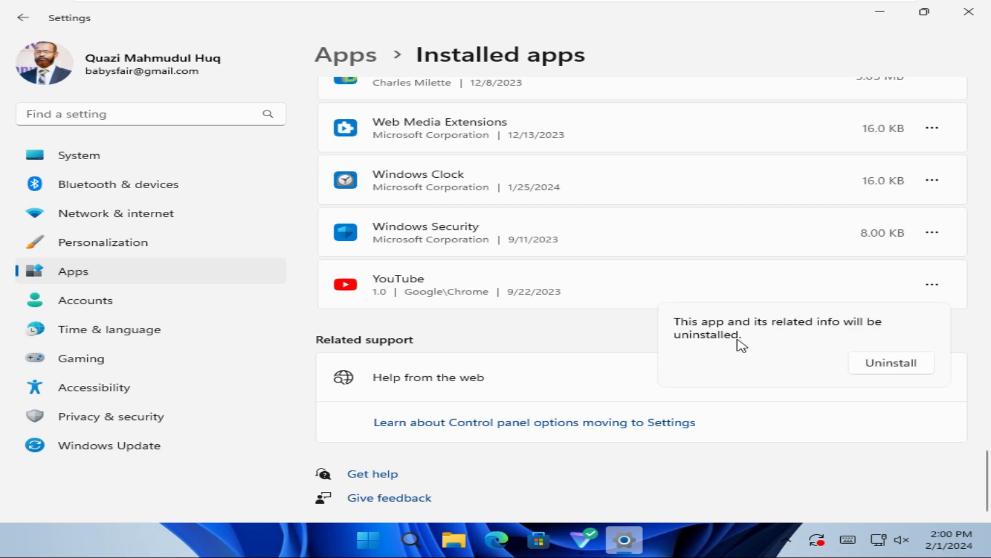
{"action": "mouse_move", "coordinate": [717, 345]}
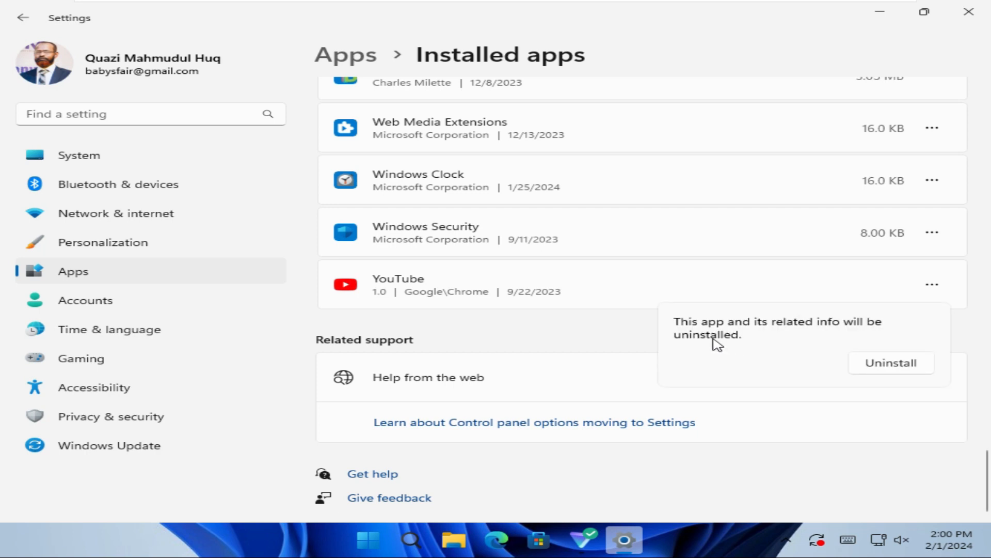
{"action": "mouse_move", "coordinate": [748, 335]}
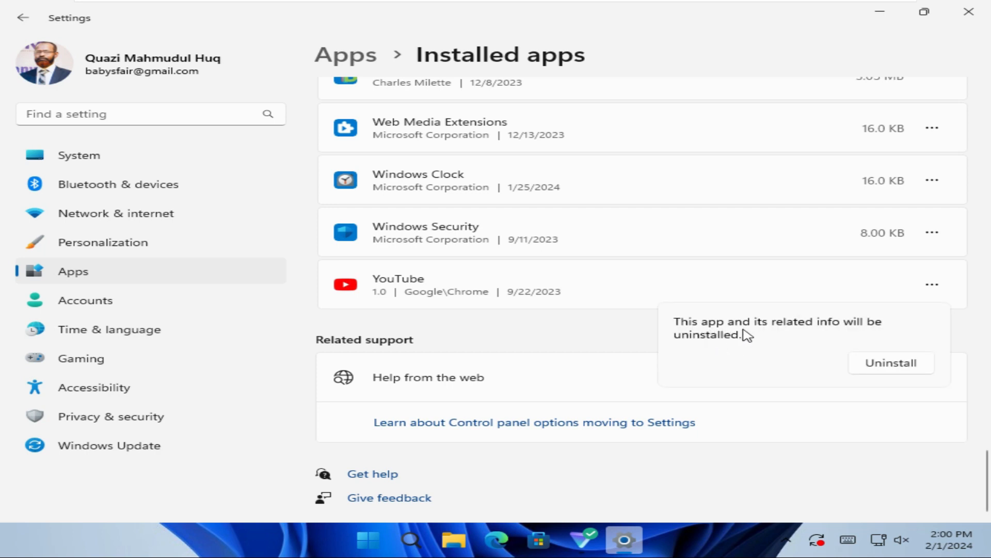
{"action": "mouse_move", "coordinate": [835, 332]}
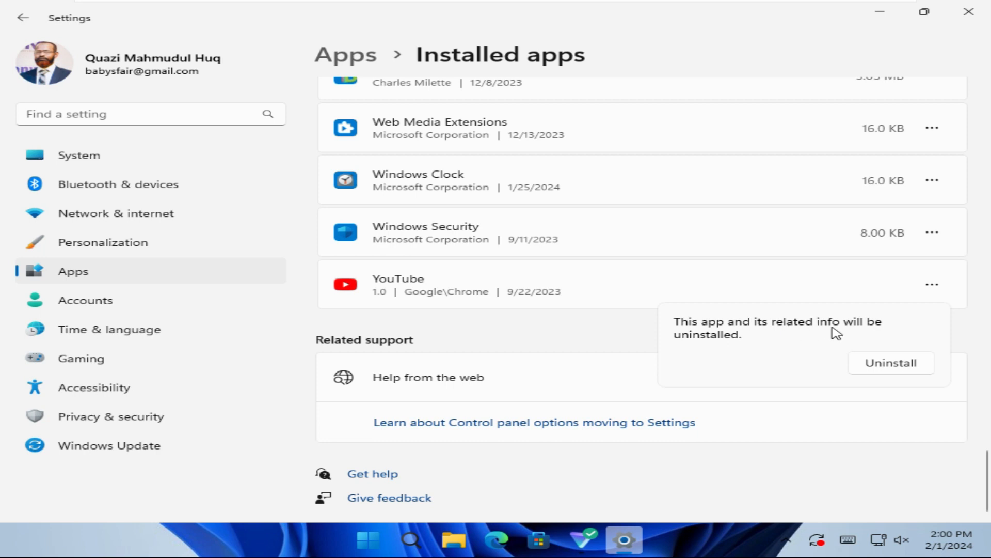
{"action": "mouse_move", "coordinate": [850, 340]}
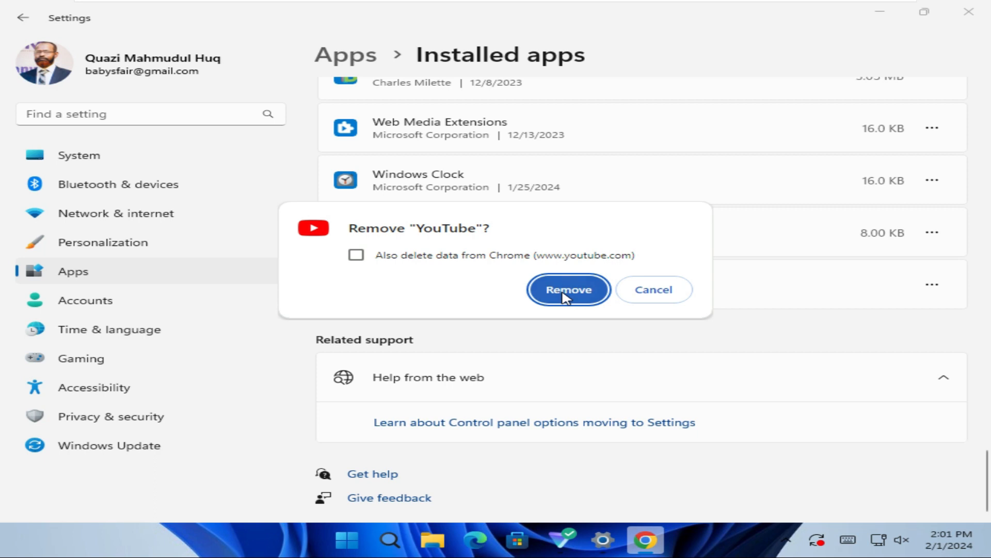
- Confirm Remove in the Remove "YouTube"? dialog
{"action": "left_click", "coordinate": [567, 289]}
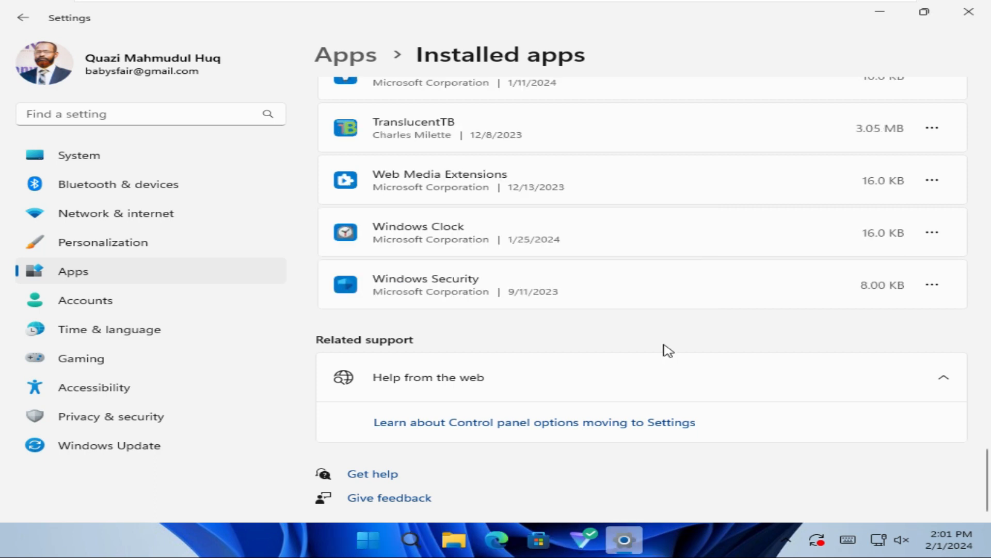